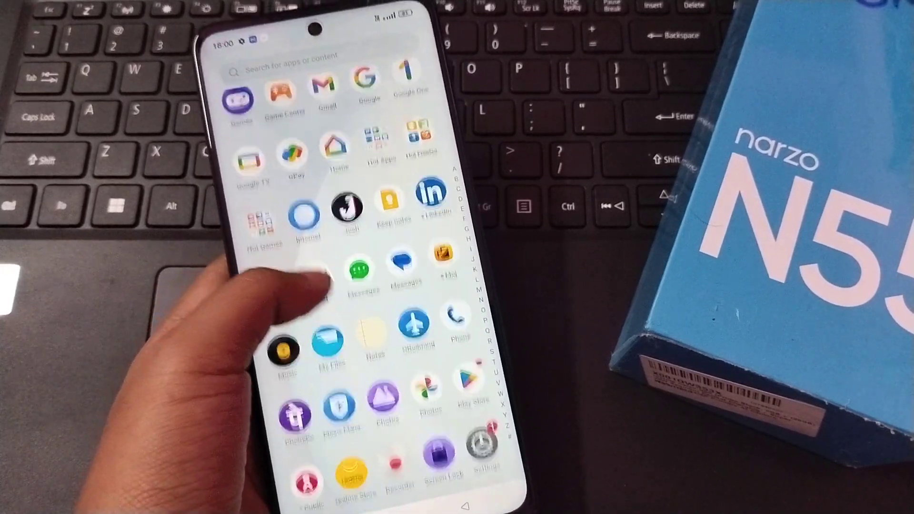
# Launch the Settings app from the home screen and scroll to Additional Settings
pyautogui.scroll(3)
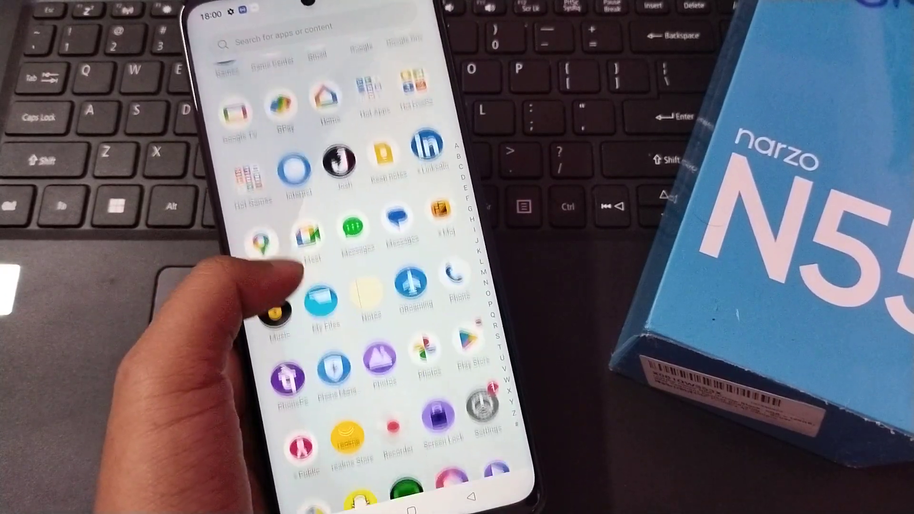
pyautogui.scroll(3)
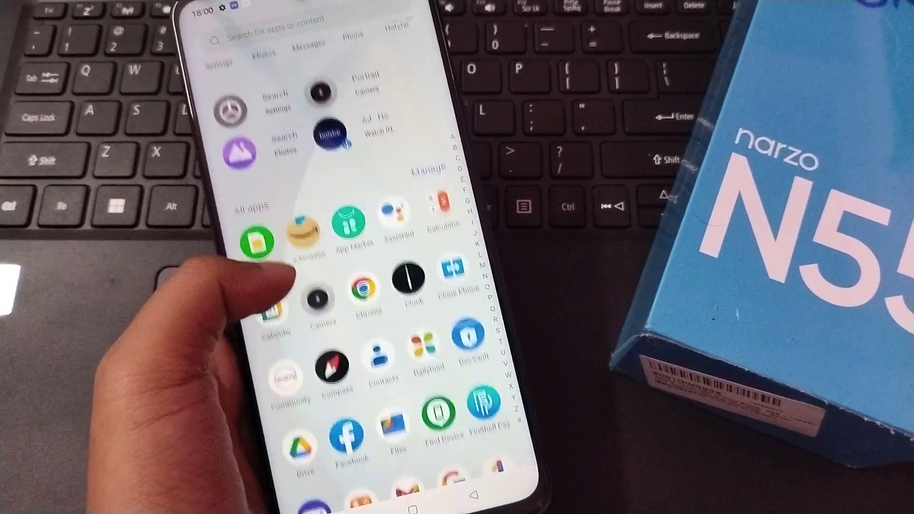
pyautogui.scroll(-3)
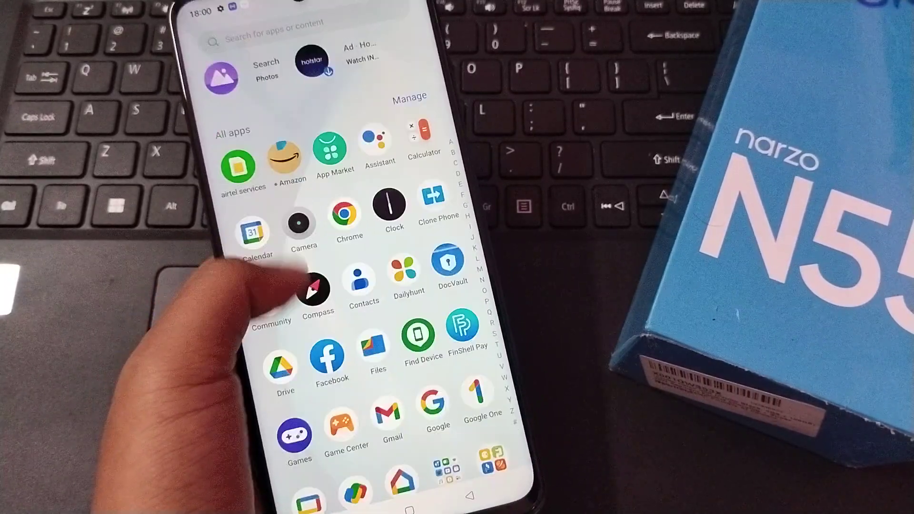
pyautogui.scroll(-3)
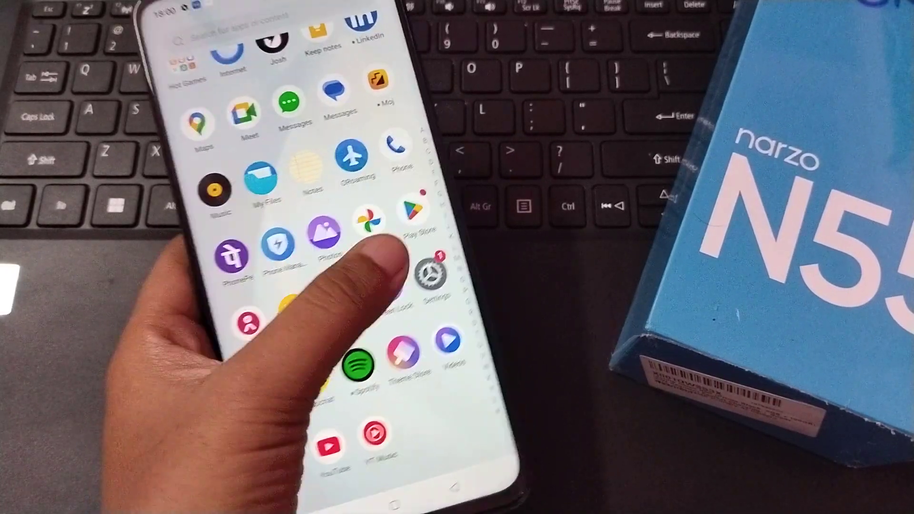
pyautogui.click(424, 280)
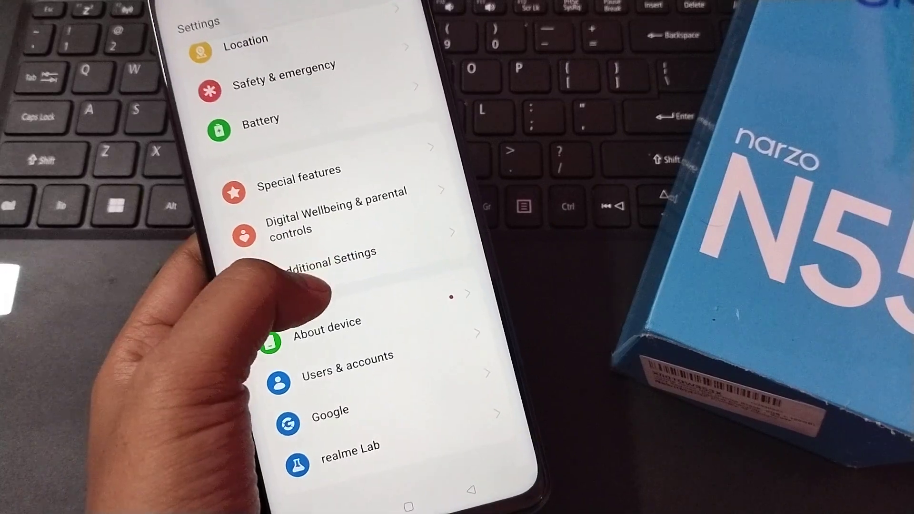
# Enter Additional Settings and scroll to the Back up and reset entry
pyautogui.click(323, 259)
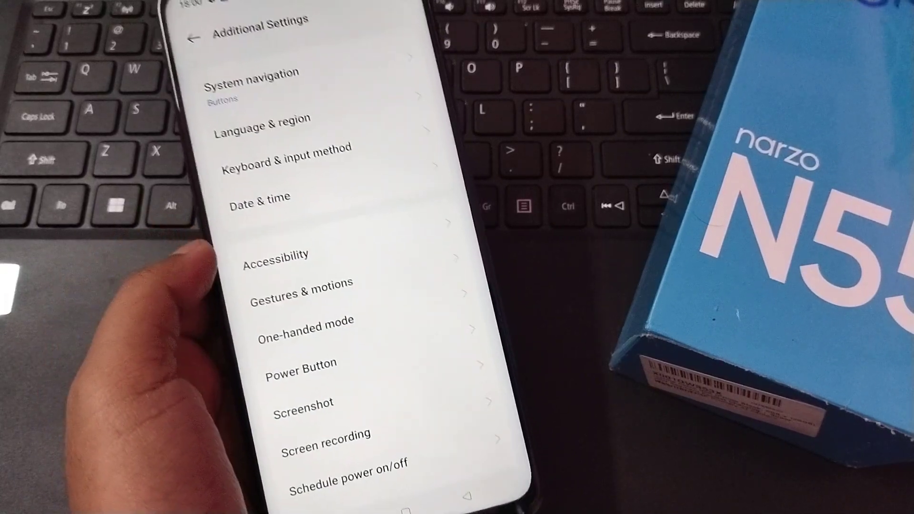
pyautogui.scroll(3)
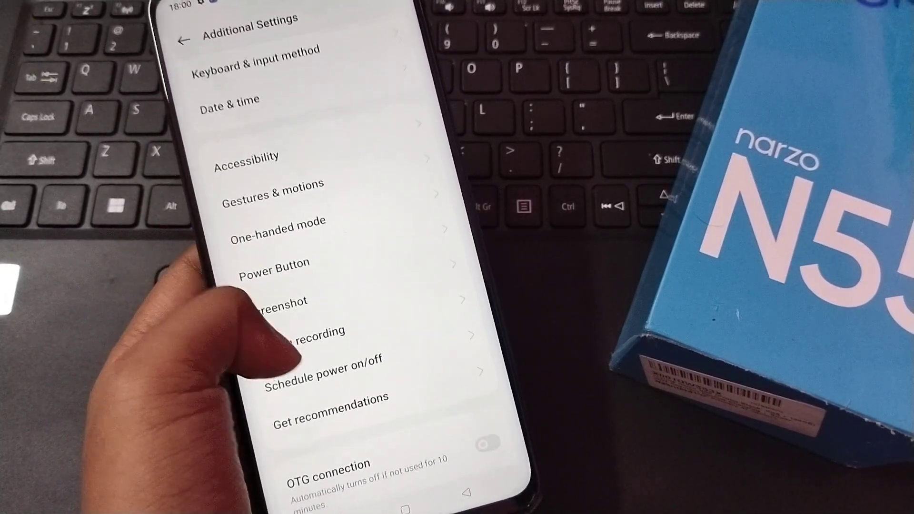
pyautogui.scroll(3)
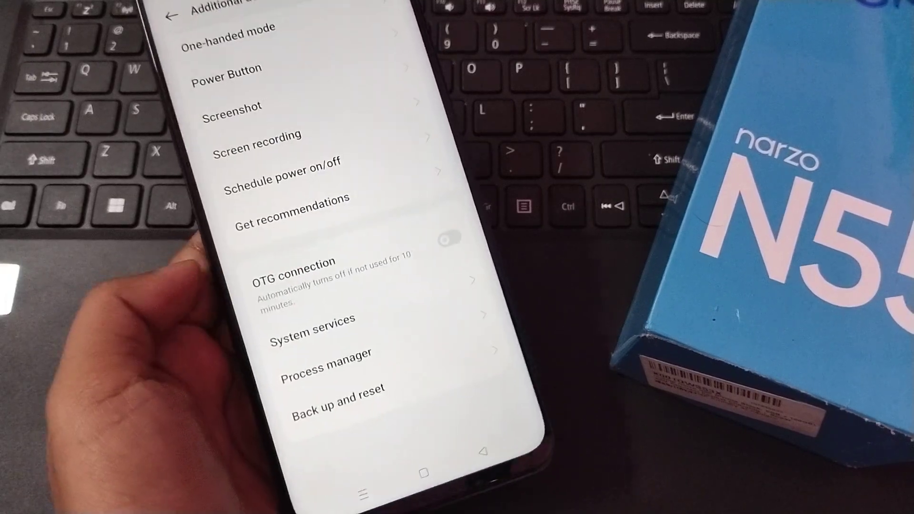
pyautogui.scroll(-3)
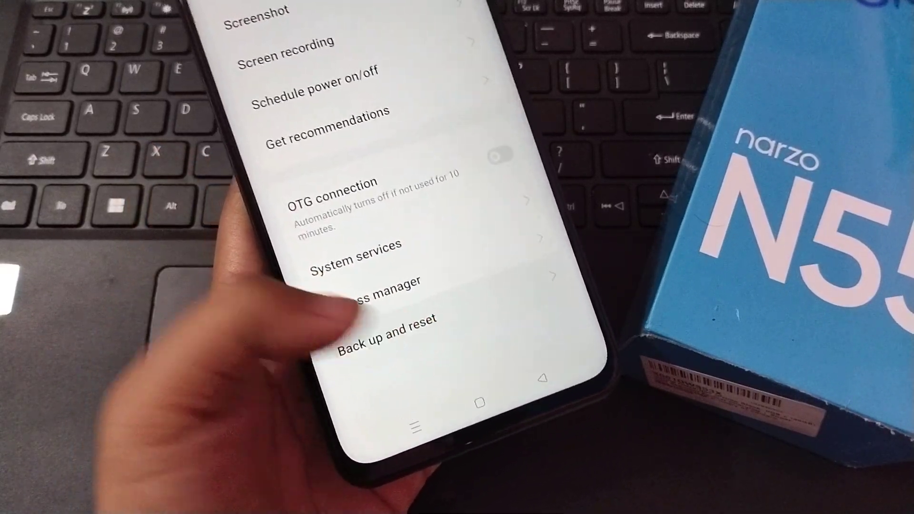
# Go through Back up and reset to the Reset phone page listing Reset network settings
pyautogui.click(385, 338)
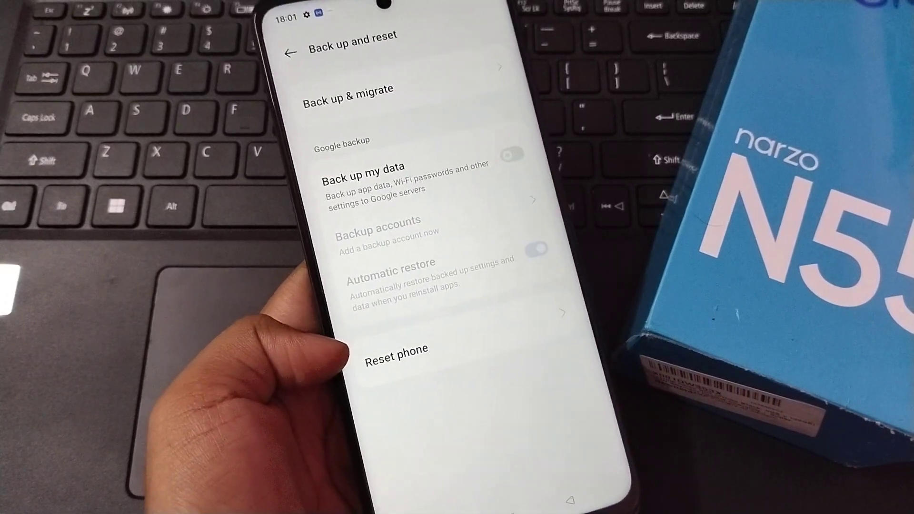
pyautogui.click(395, 350)
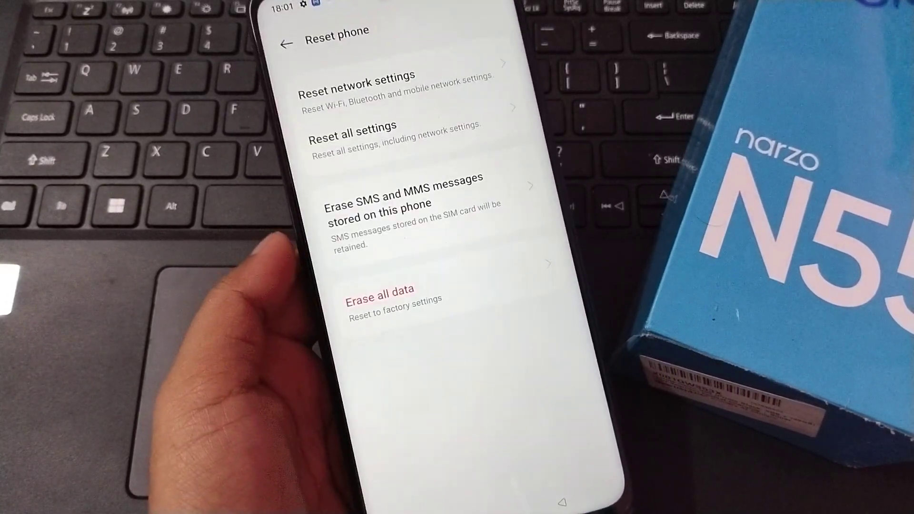